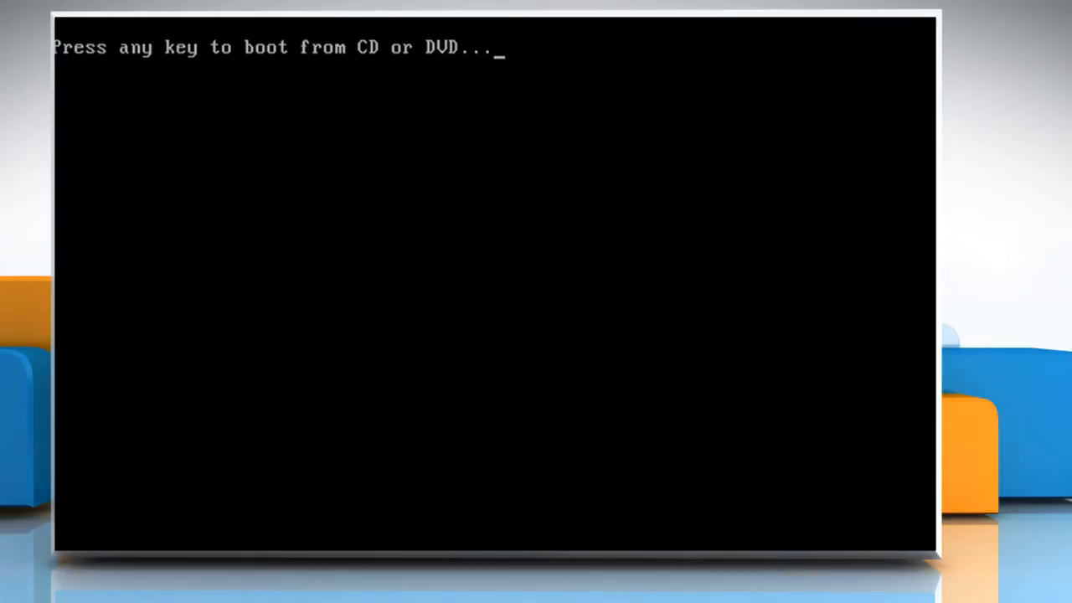
- Boot the computer from the Windows 8.1 installation disc
key(enter)
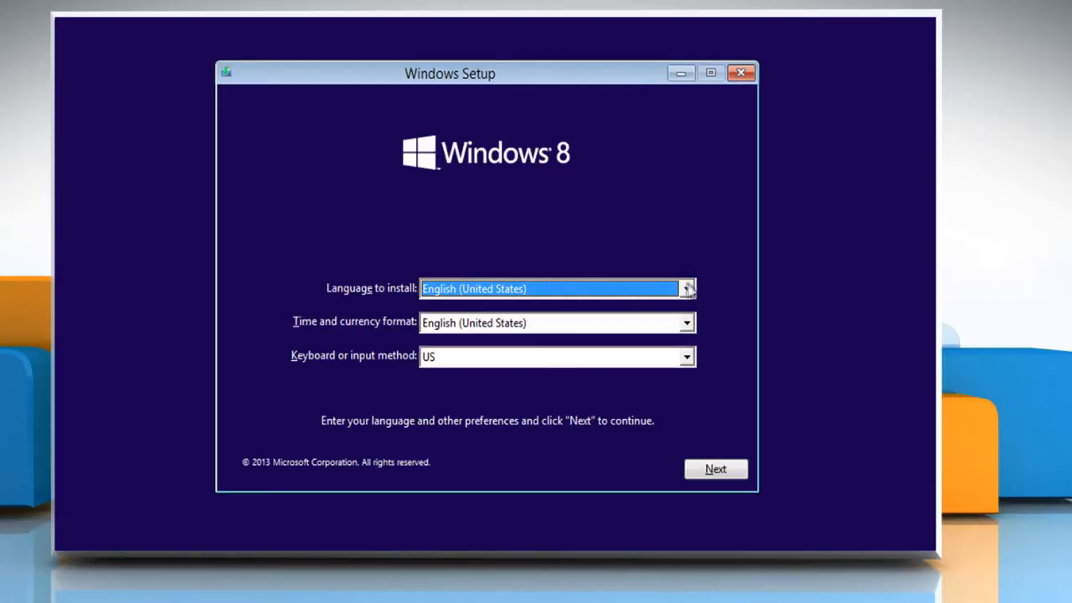
- Keep English (United States) language, time and keyboard settings, then begin the installation
click(686, 323)
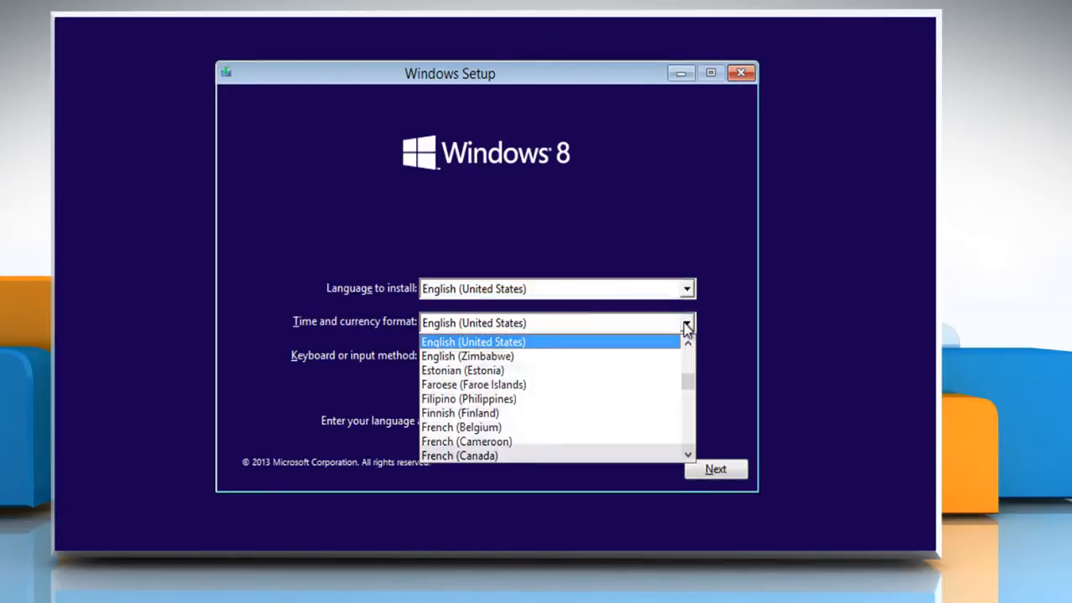
click(687, 358)
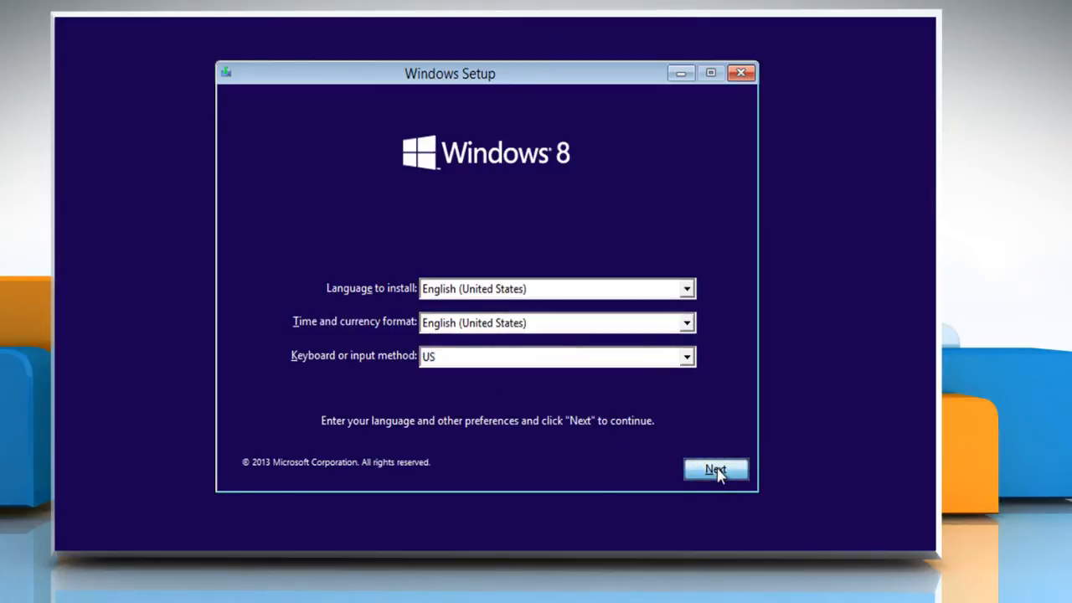
click(716, 469)
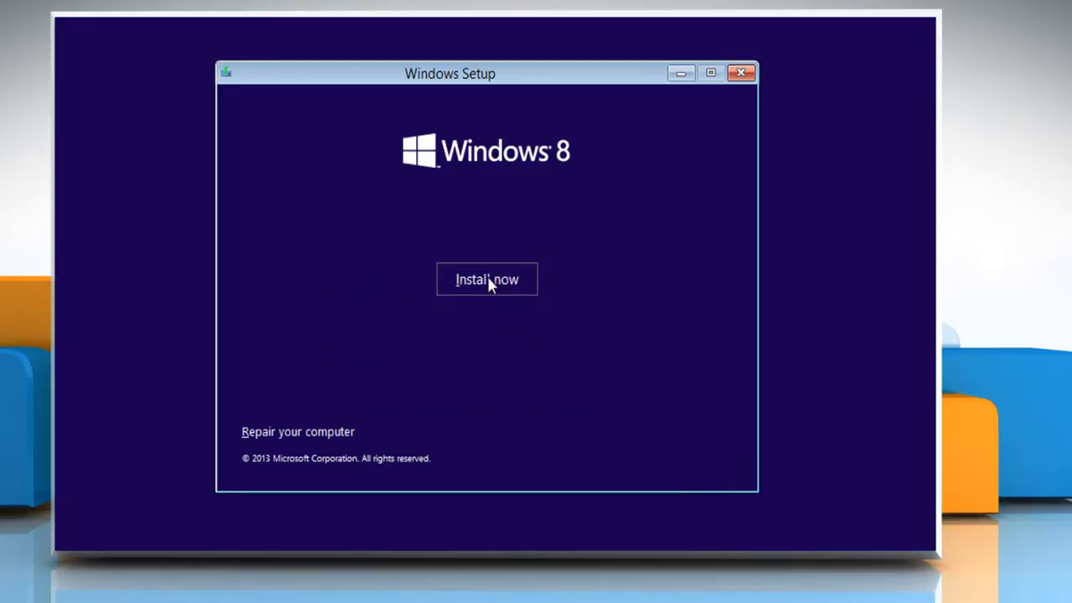
click(487, 279)
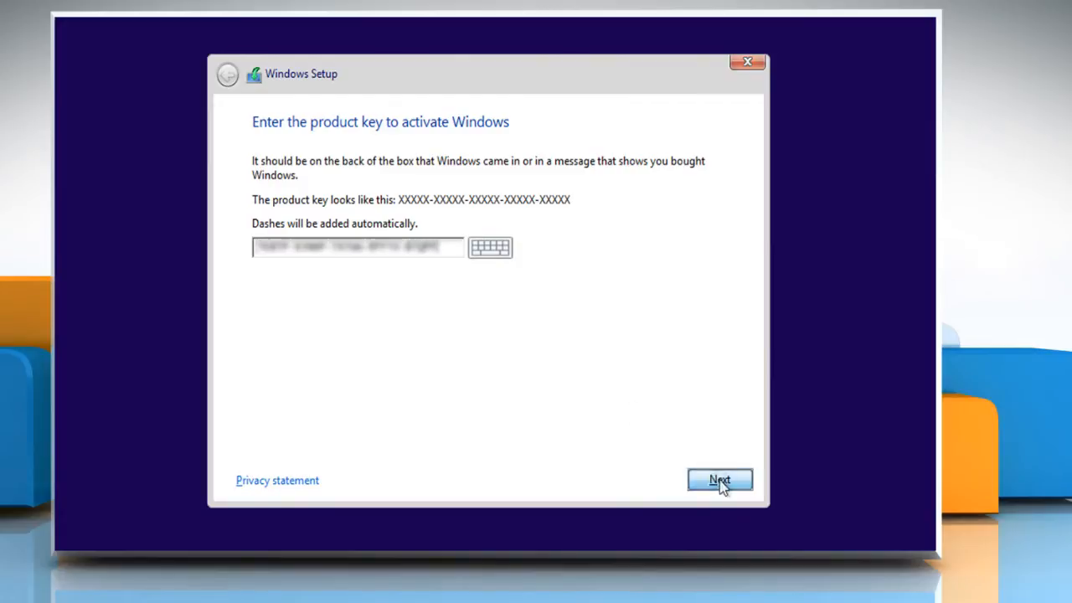
- Submit the product key, accept the license terms, and choose Custom: Install Windows only
click(721, 480)
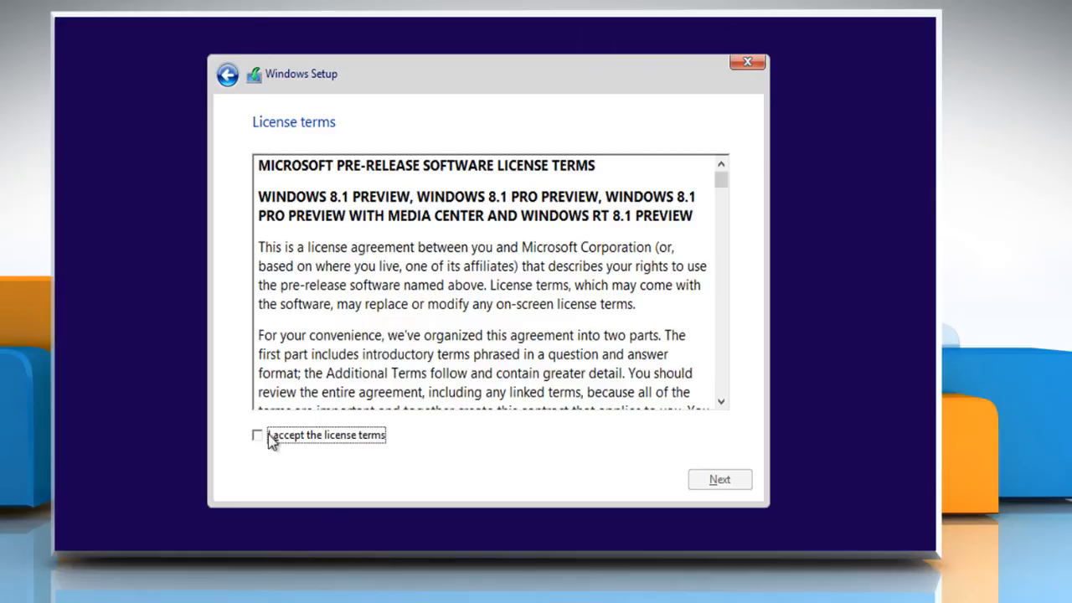
click(257, 434)
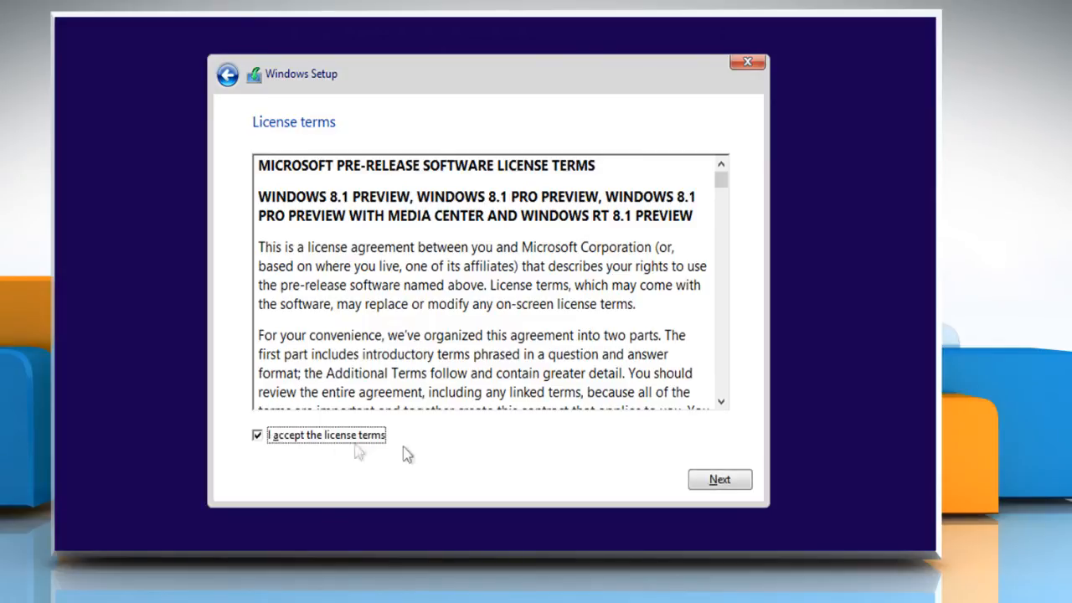
click(719, 479)
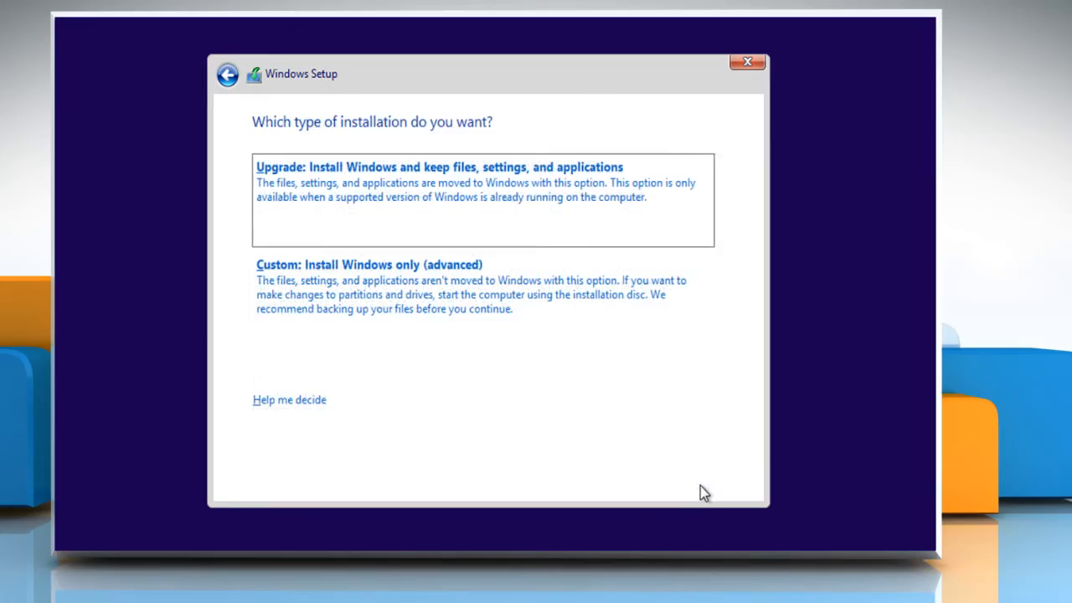
mouse_move(549, 443)
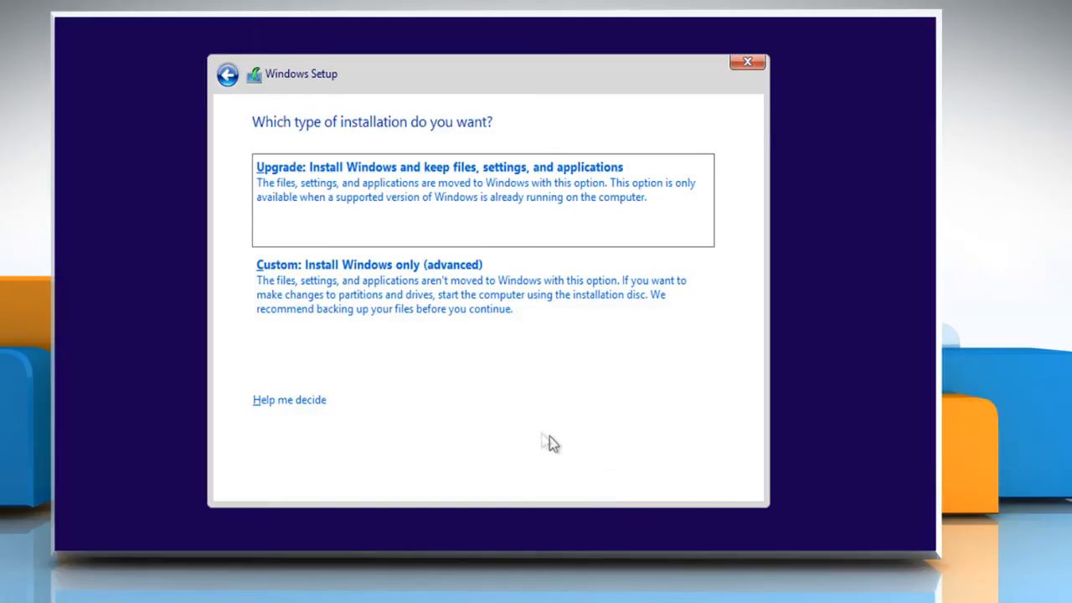
mouse_move(350, 304)
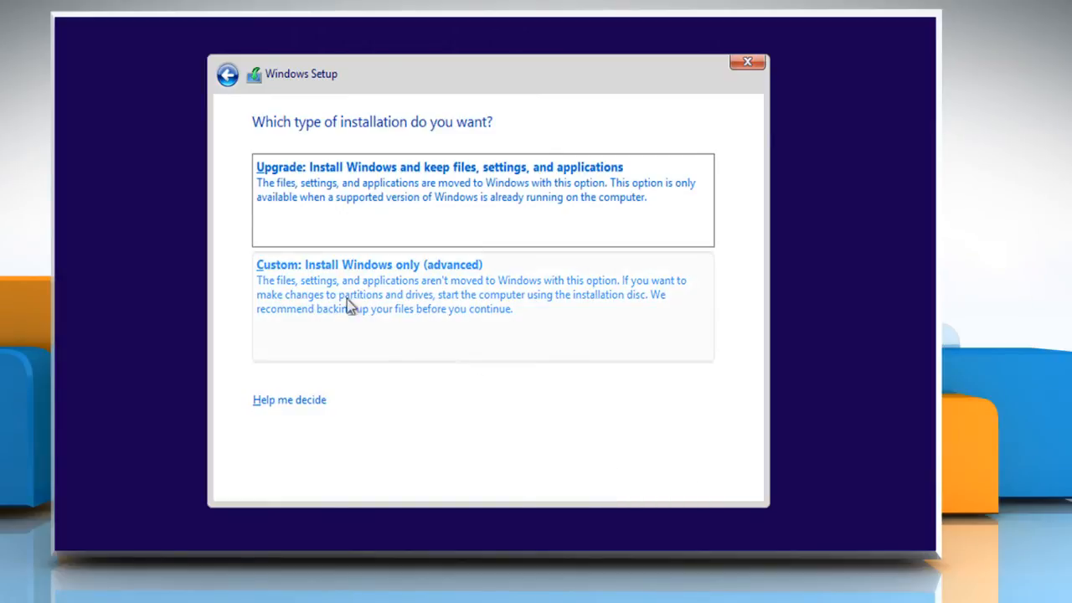
click(344, 294)
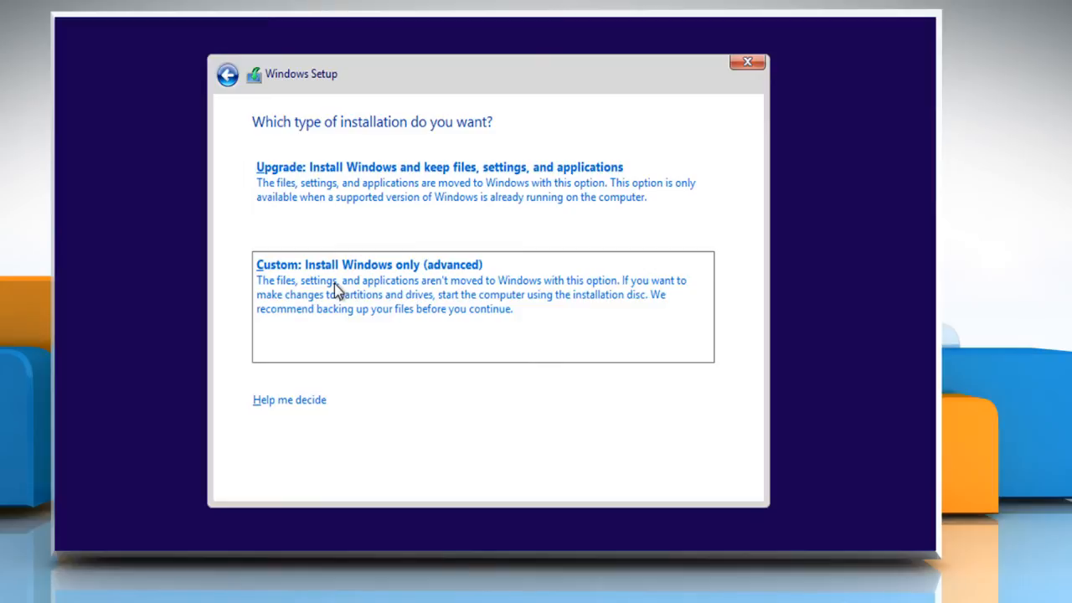
click(382, 264)
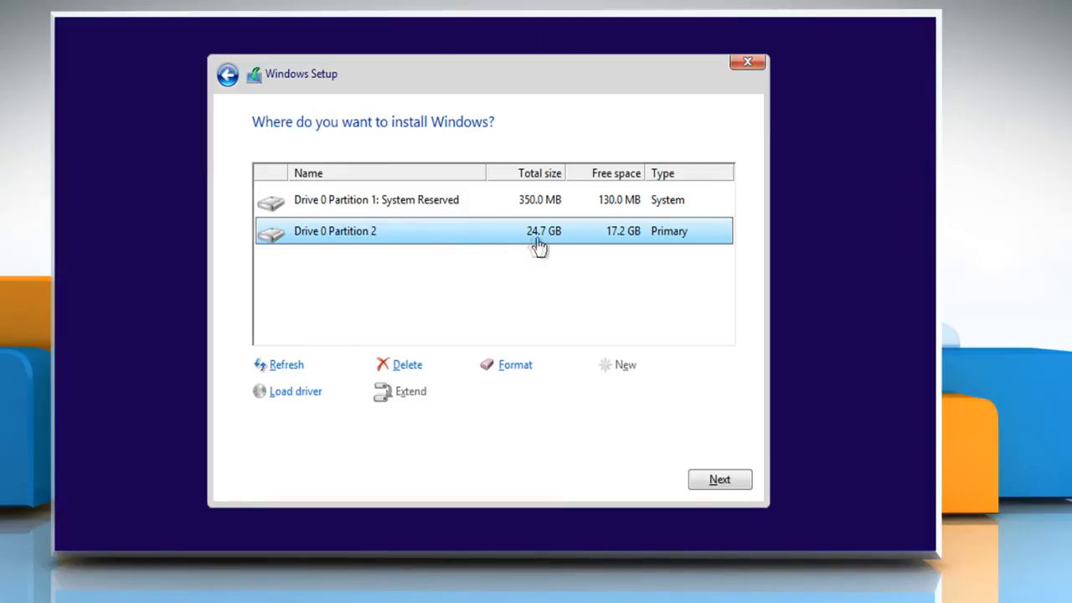
mouse_move(624, 251)
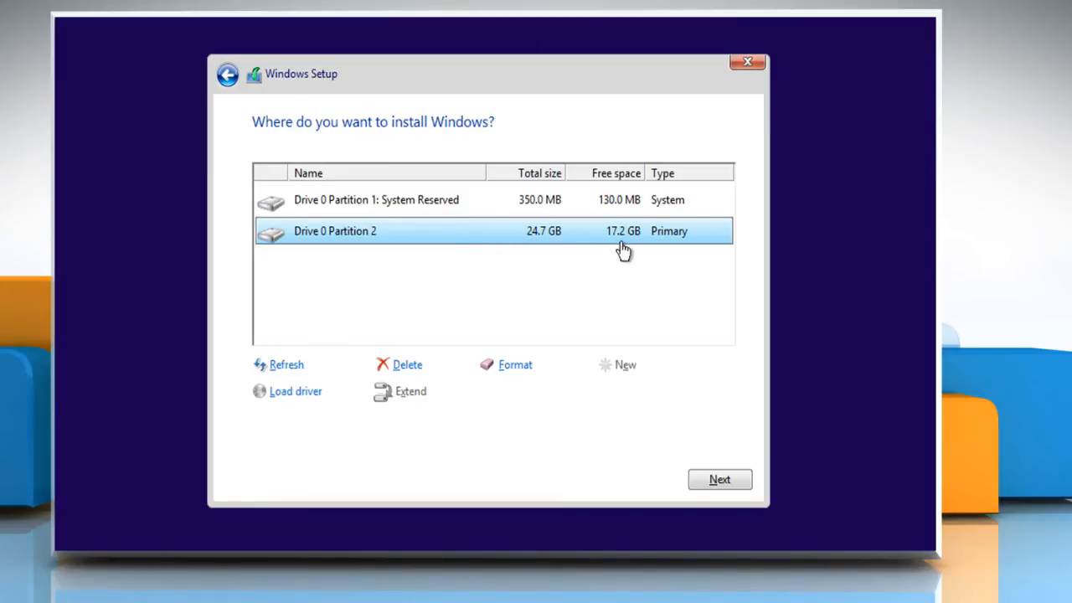
mouse_move(510, 370)
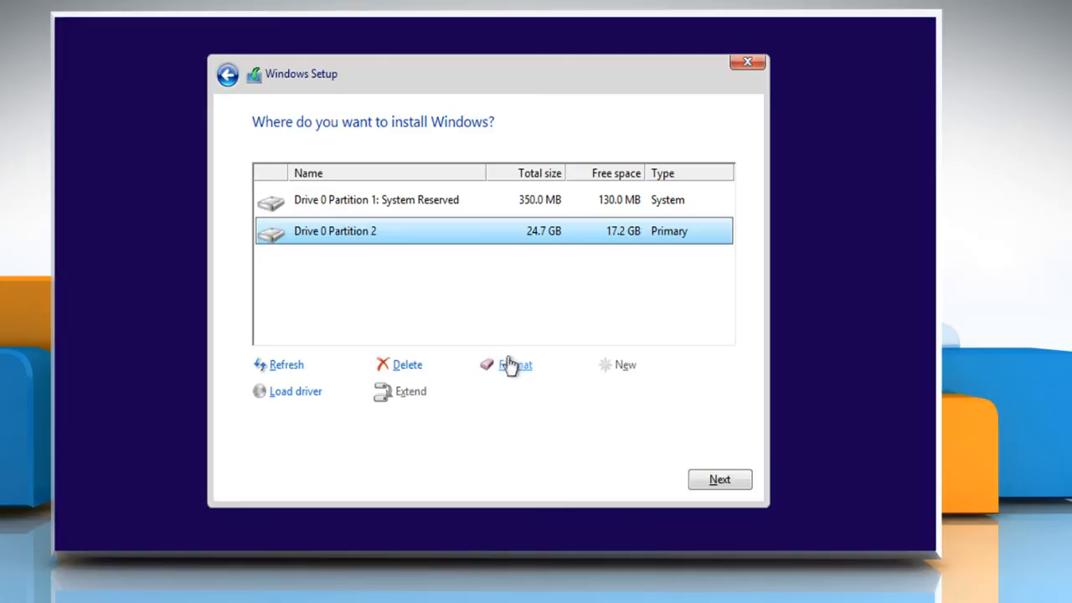
mouse_move(522, 384)
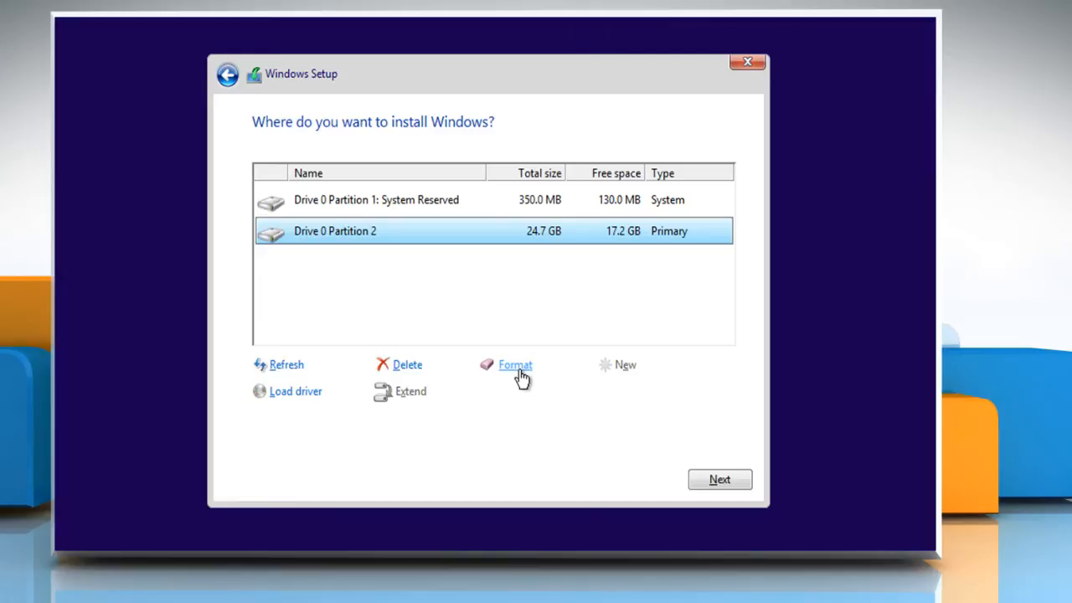
- Install onto Drive 0 Partition 2 and confirm the Windows.old warning
click(720, 479)
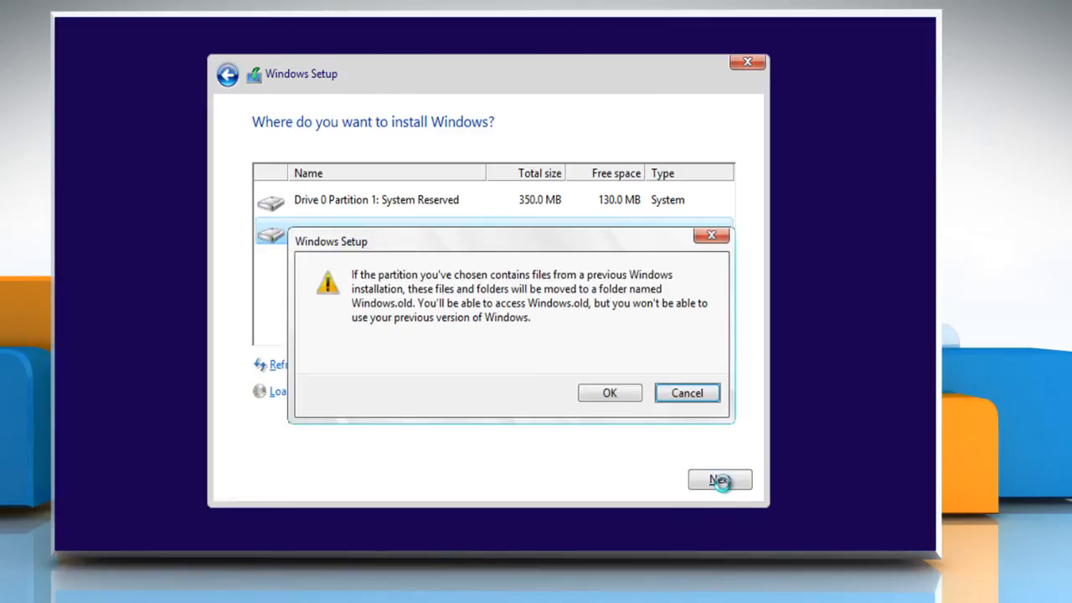
mouse_move(611, 408)
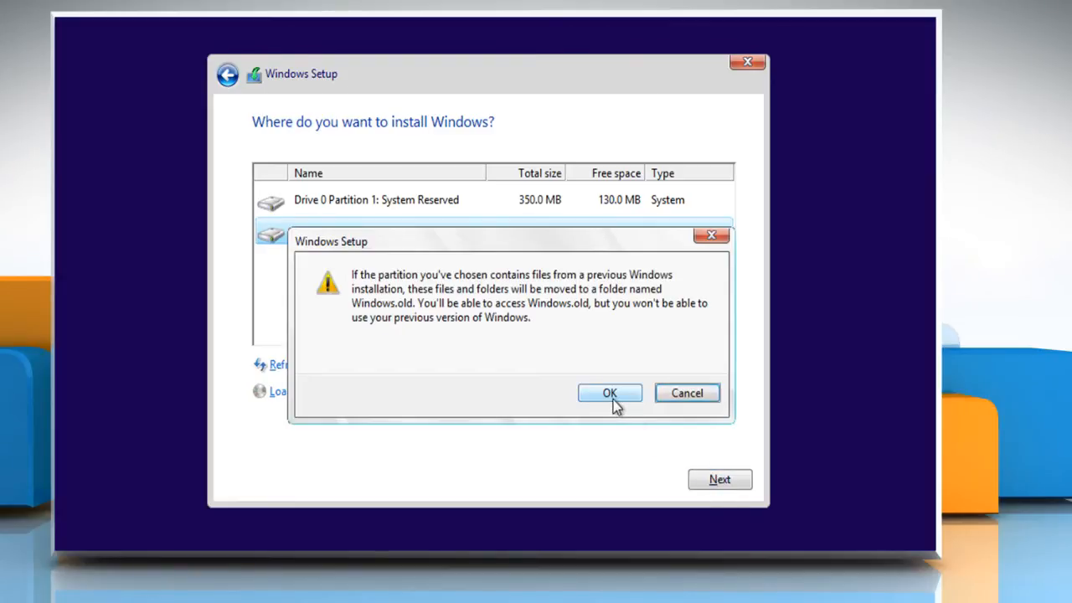
click(609, 393)
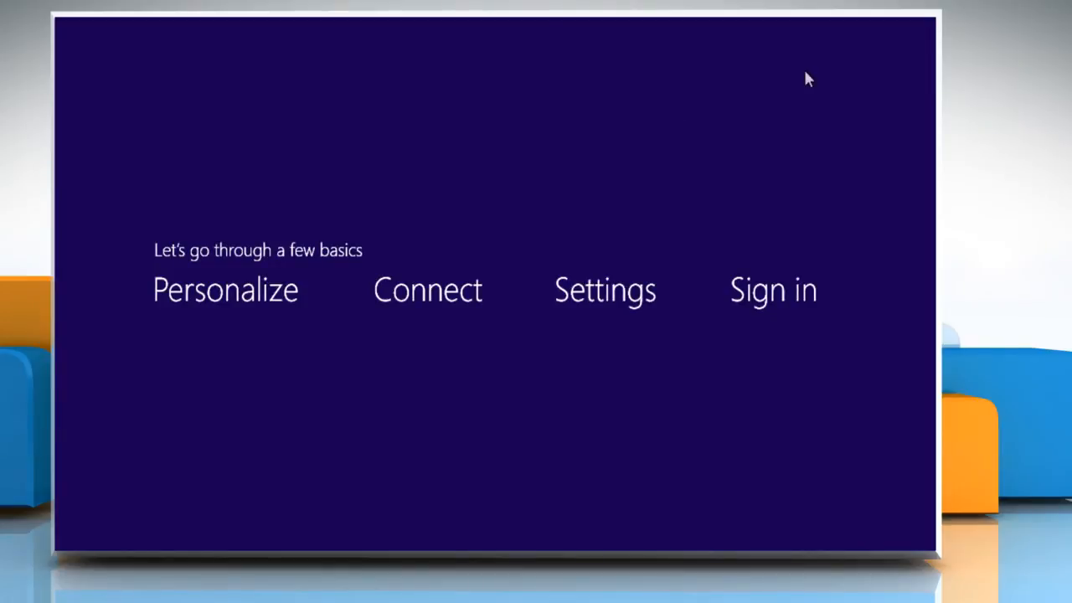
mouse_move(710, 99)
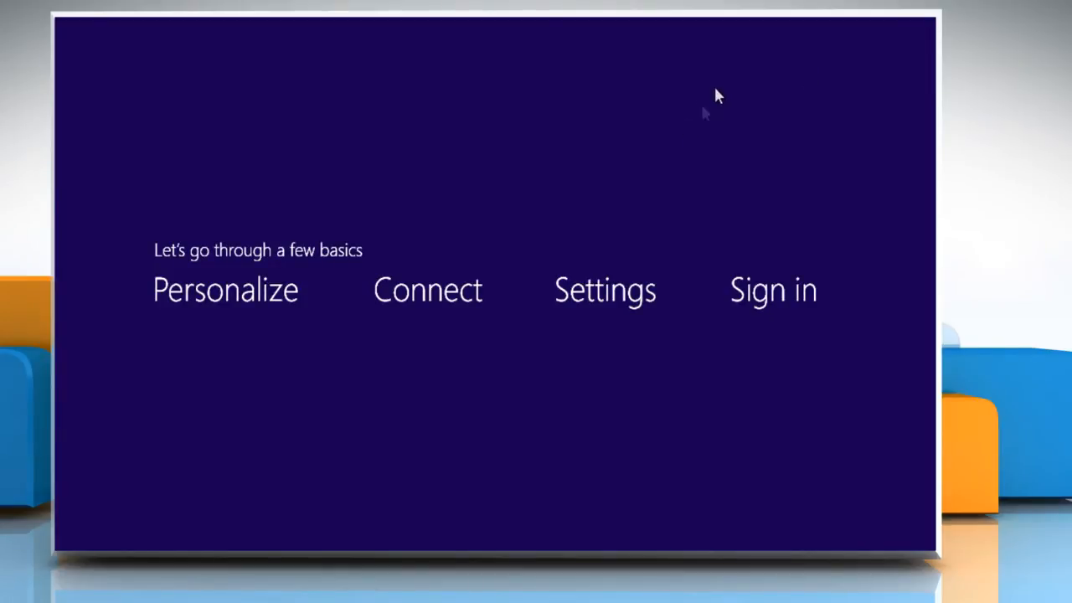
- Pick the dark green colour, name the PC 'John', and use express settings
click(224, 289)
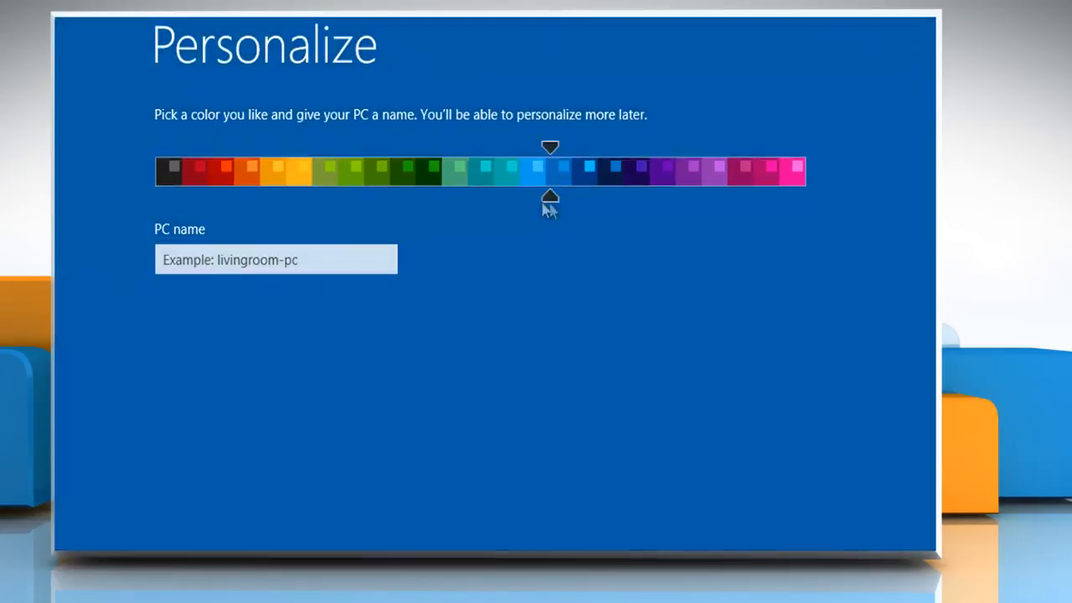
click(403, 172)
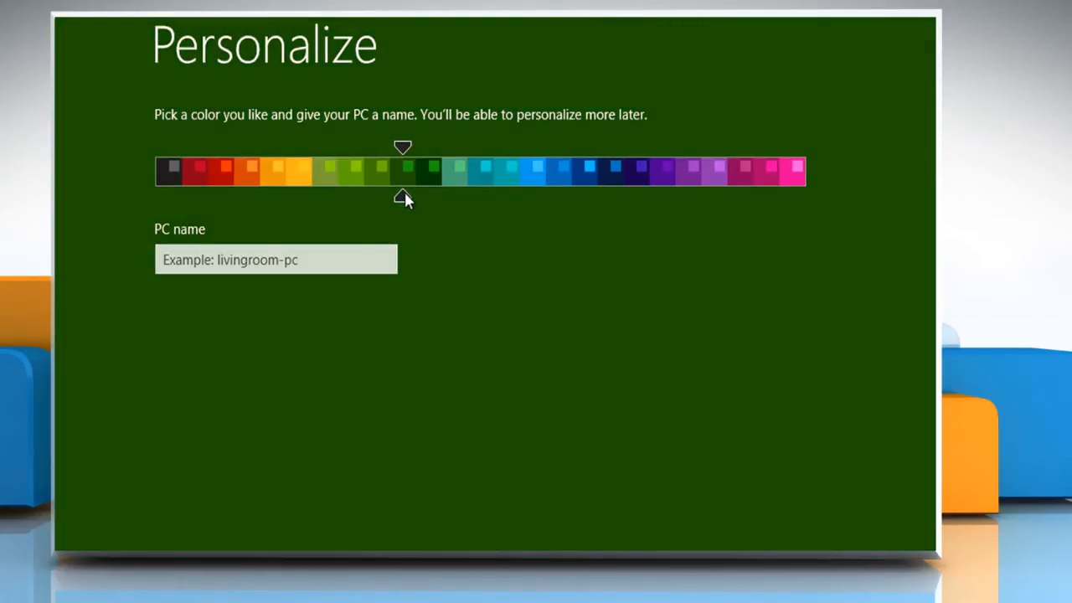
text(John)
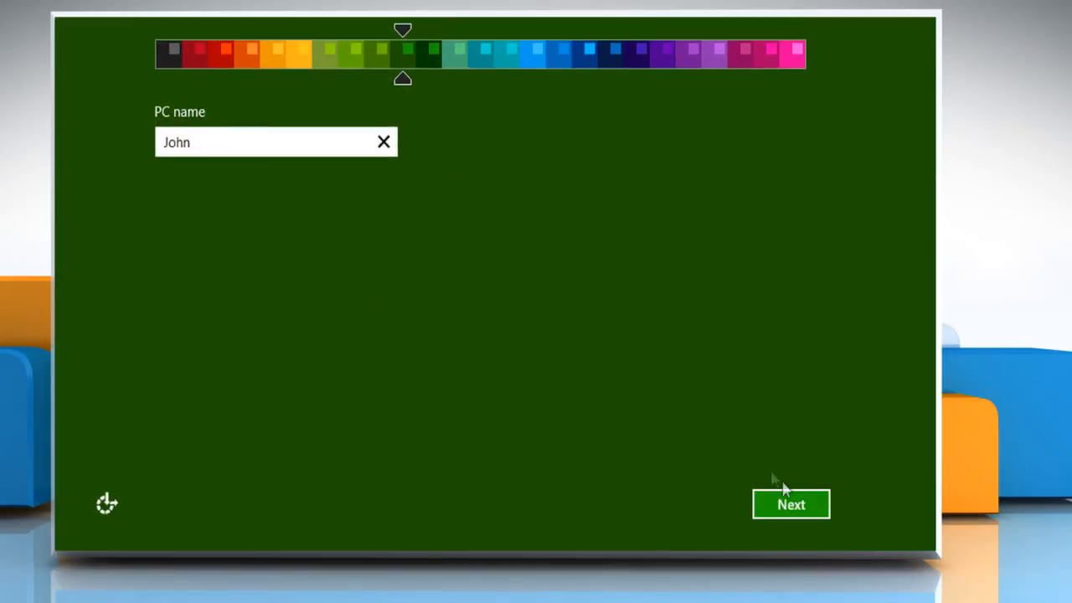
click(788, 504)
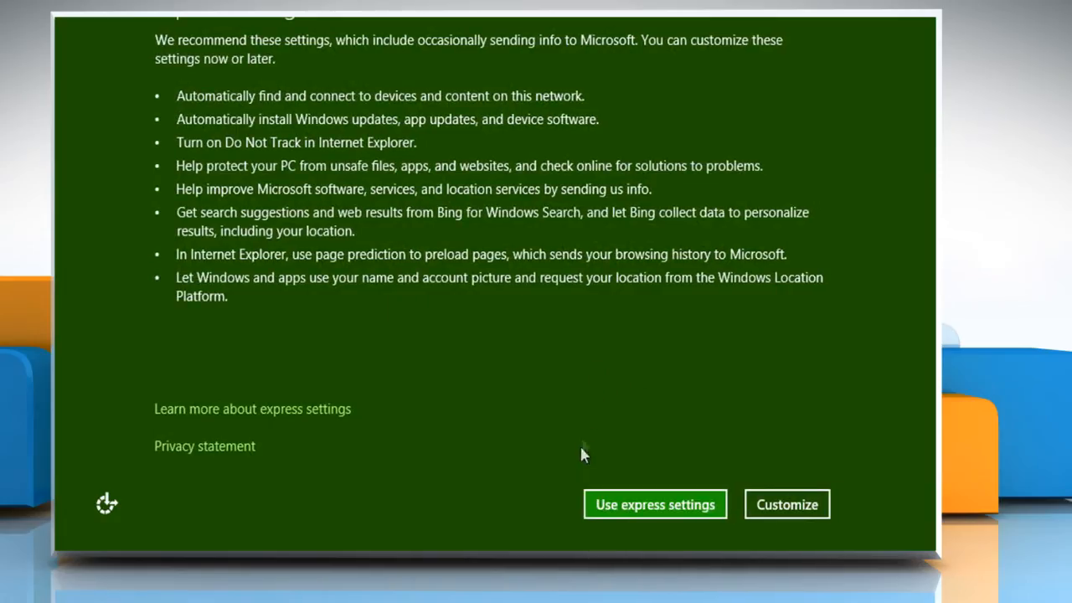
mouse_move(662, 516)
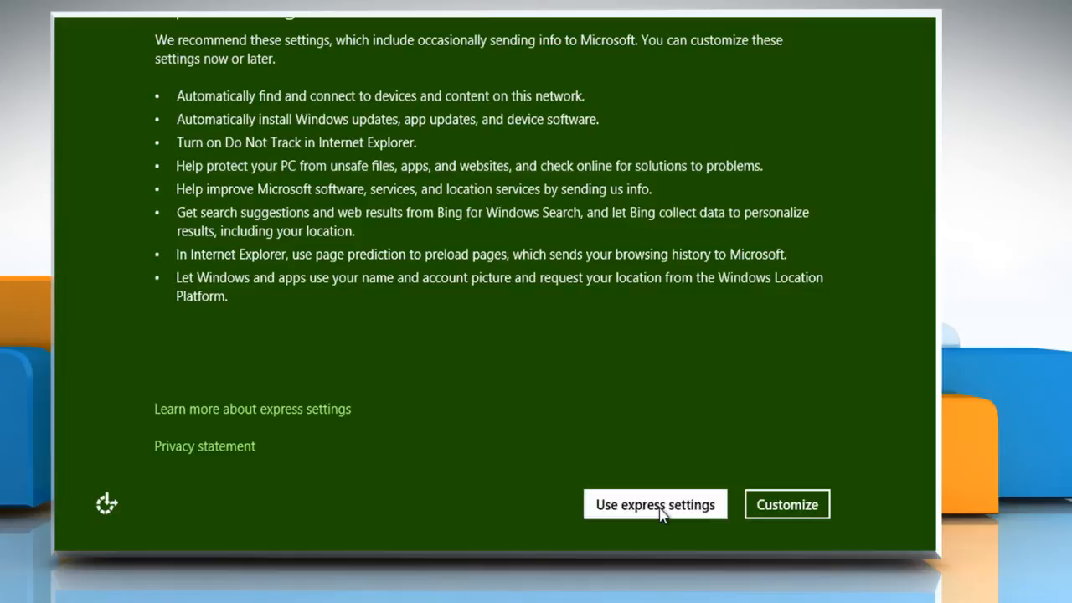
click(655, 503)
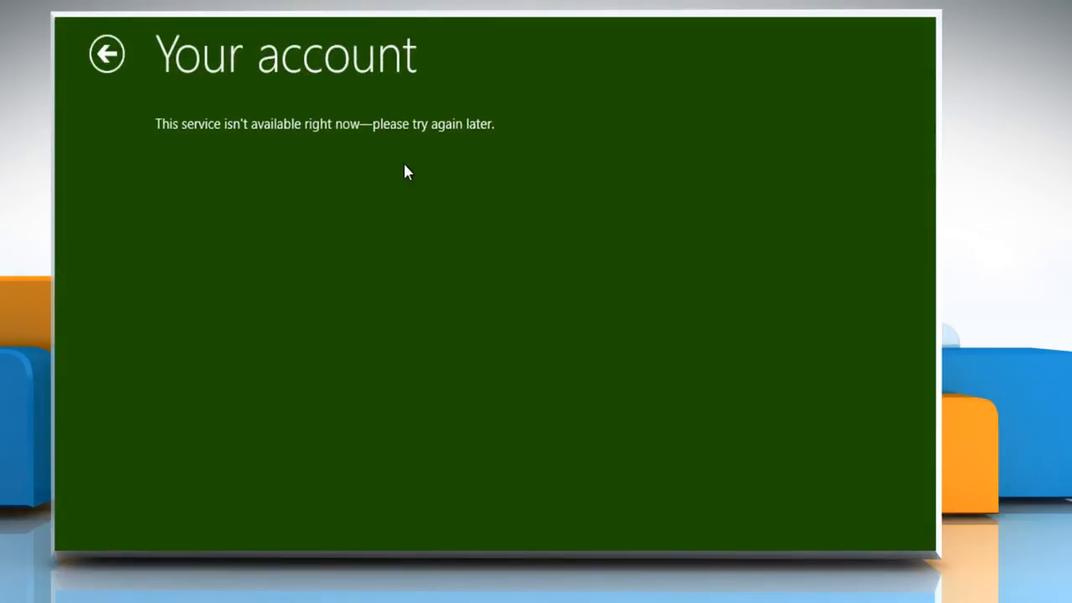
mouse_move(164, 139)
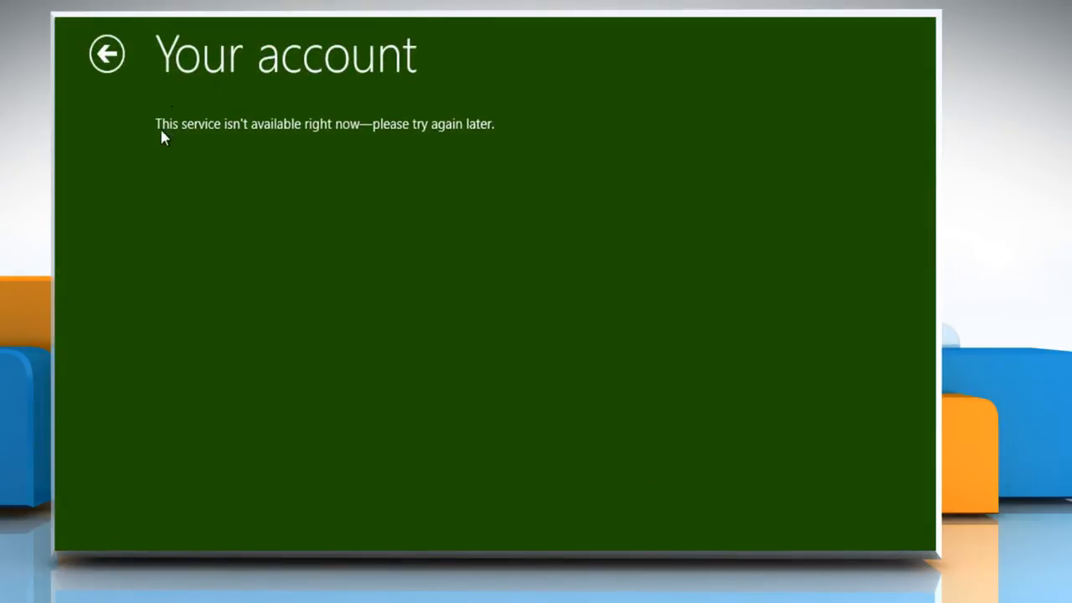
mouse_move(336, 144)
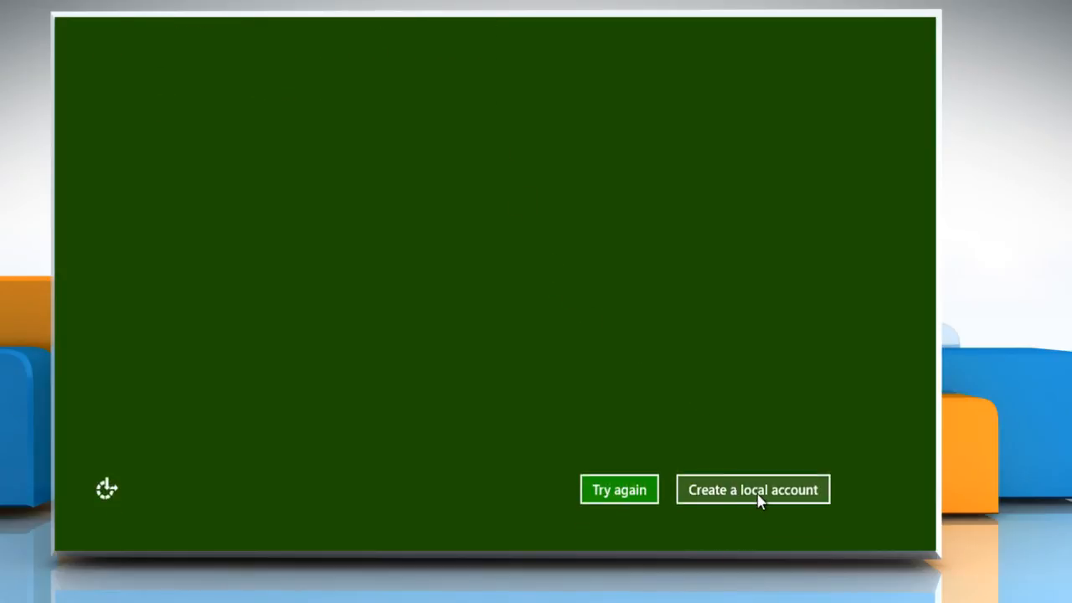
- Switch to a local account for Adam and enter its password and hint
click(752, 489)
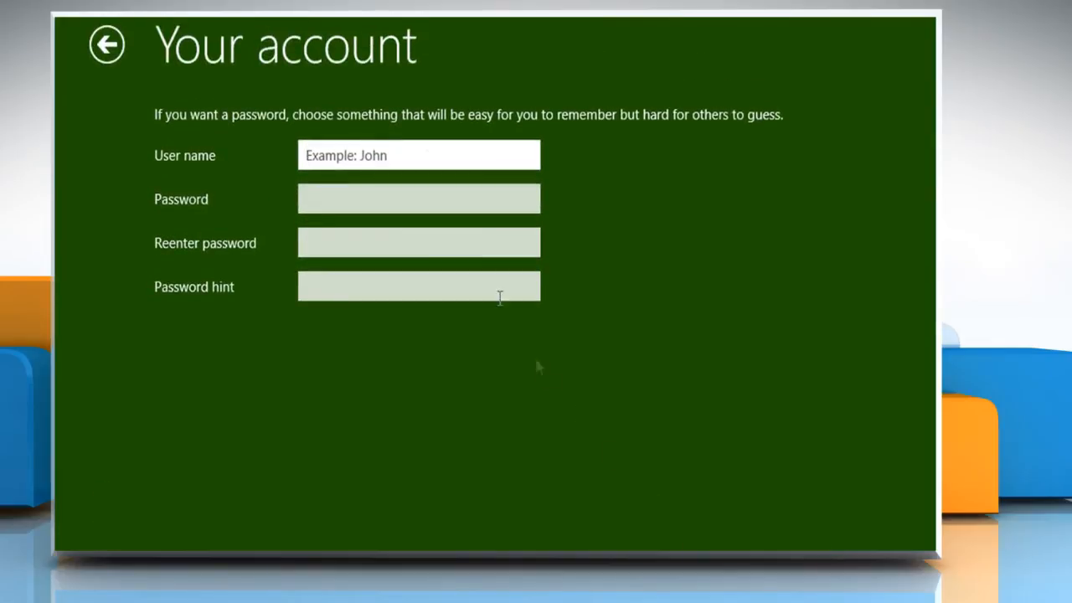
text(•••••)
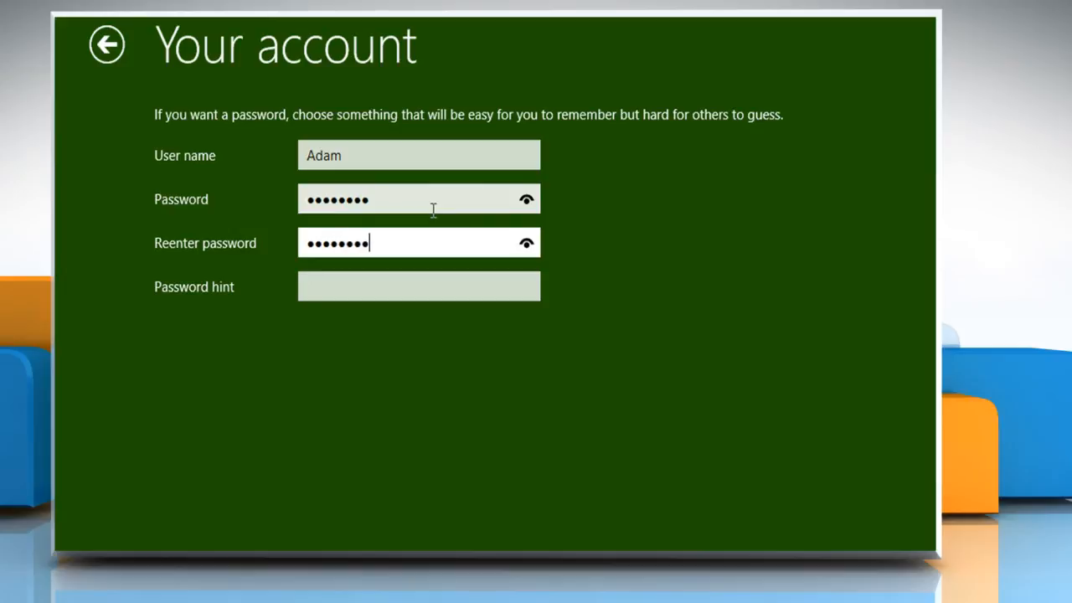
text(Name)
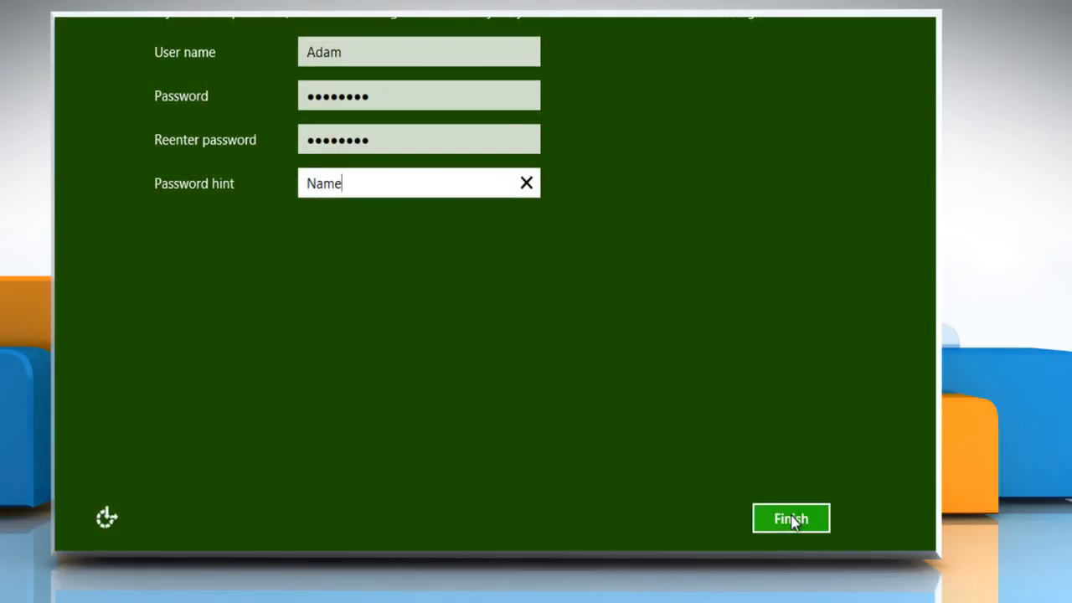
- Finish the local account setup and open the Apps view from the Start screen
click(790, 518)
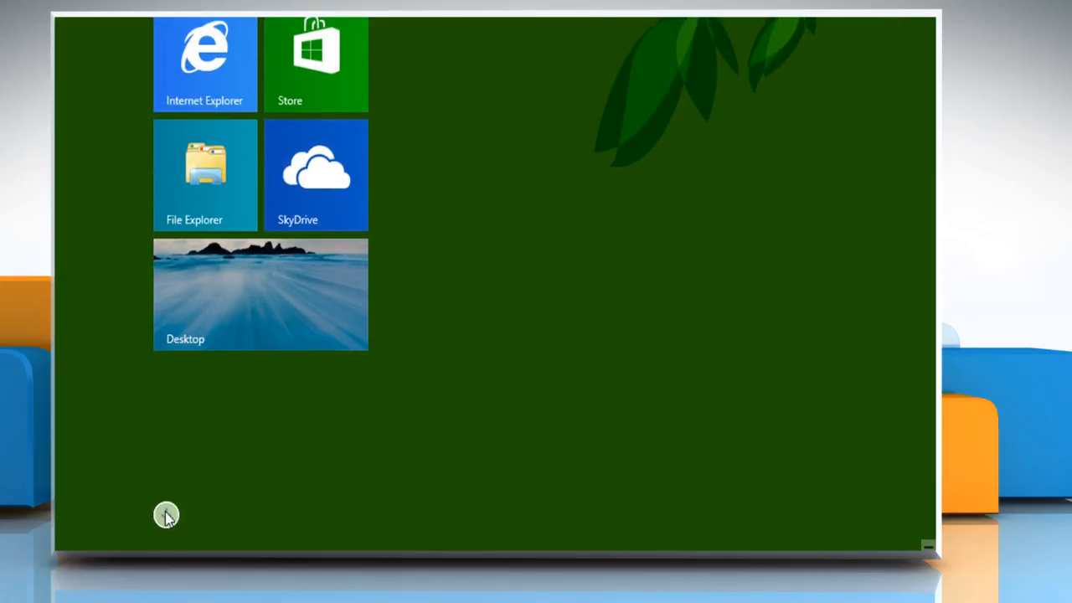
click(165, 515)
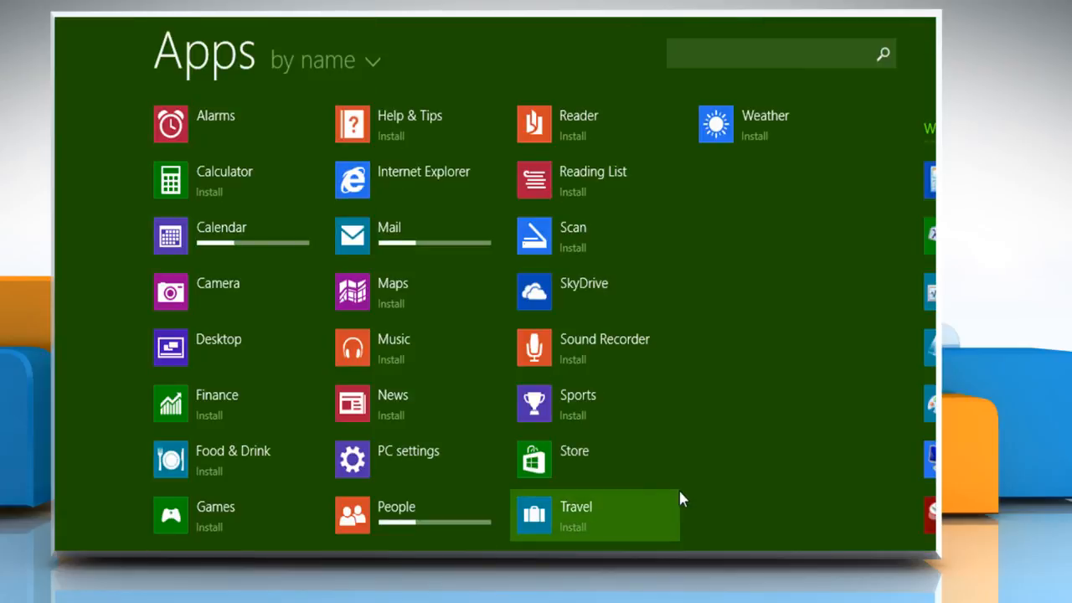